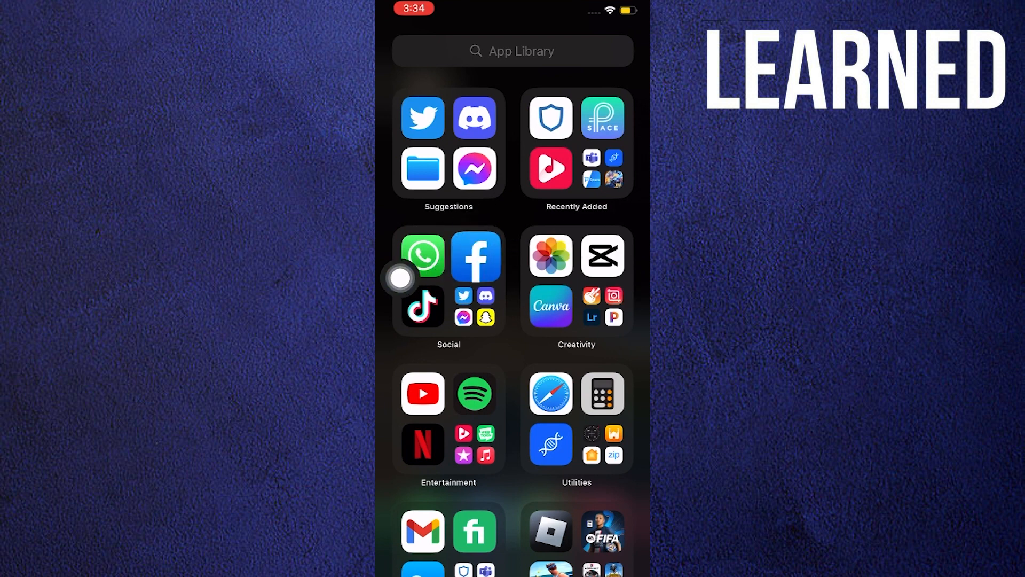
Step: Select the Facebook icon in the App Library's Social group
{"action": "left_click", "coordinate": [475, 256]}
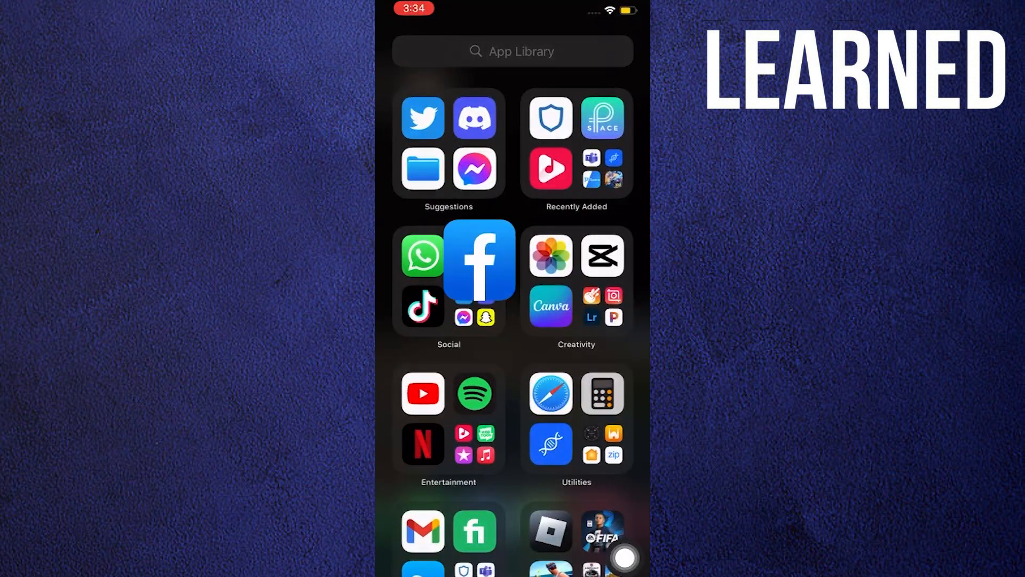
Step: Launch Facebook and show its Menu page with Groups, Pages, Feeds and Marketplace
{"action": "left_click", "coordinate": [479, 258]}
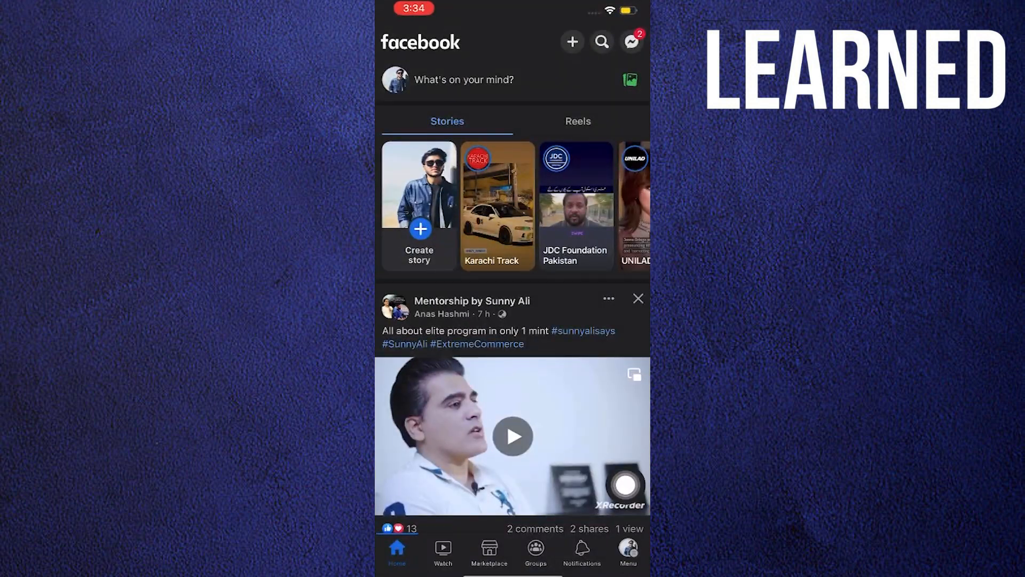
{"action": "left_click", "coordinate": [626, 549]}
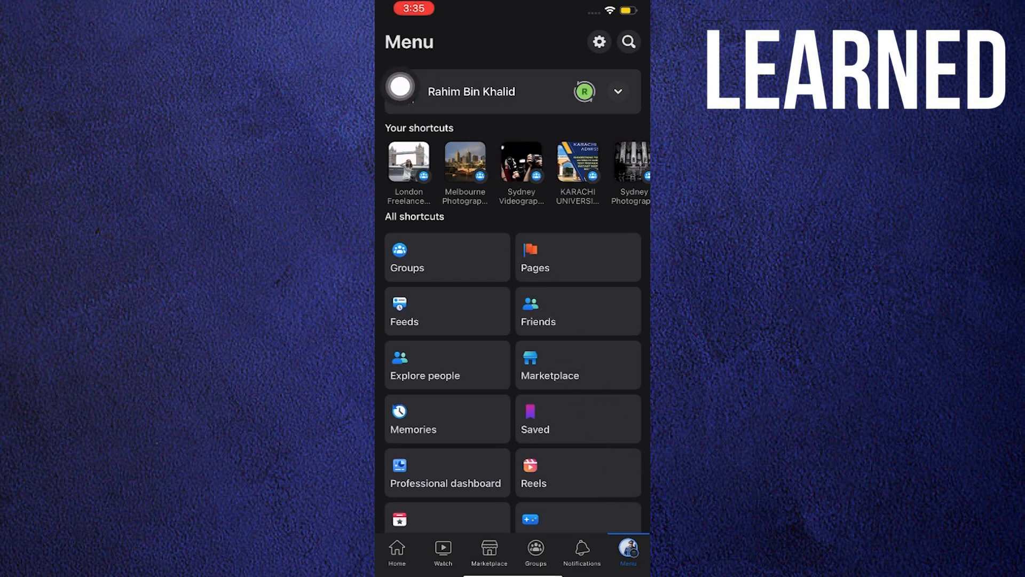
Step: From your profile's settings, open the 'Turn professional mode on' page
{"action": "left_click", "coordinate": [471, 90]}
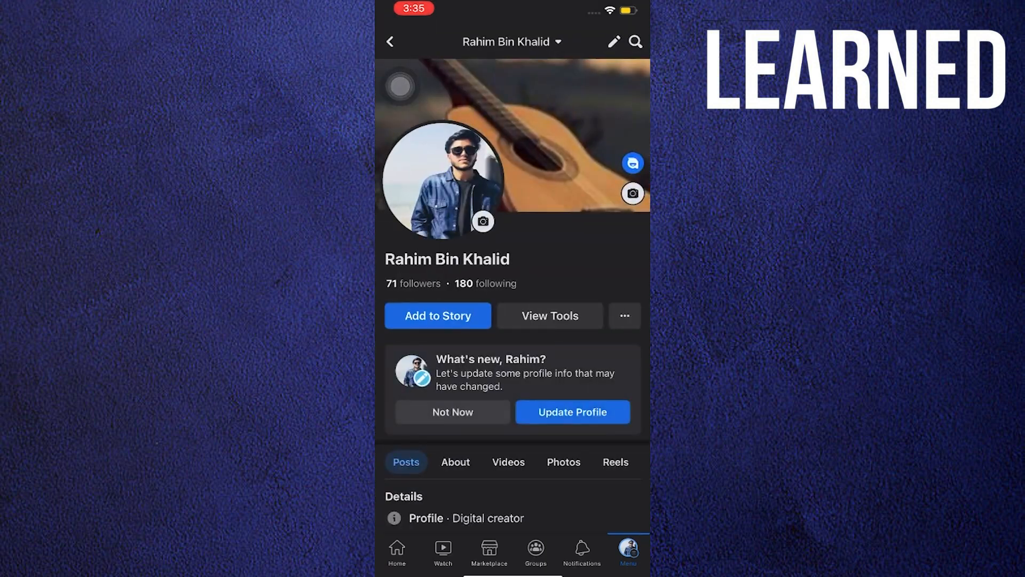
{"action": "scroll", "scroll_direction": "down", "scroll_amount": 3}
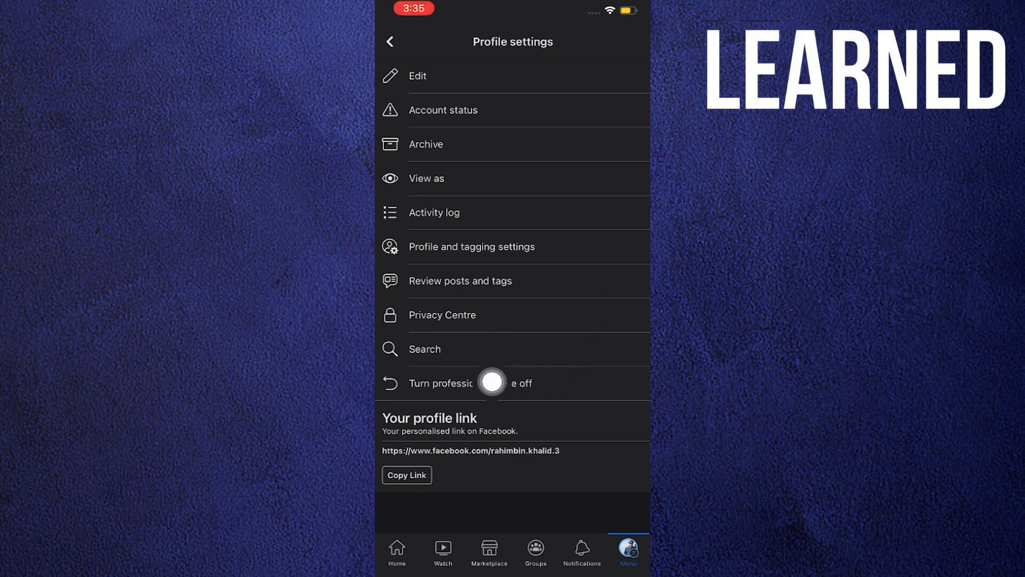
{"action": "left_click", "coordinate": [464, 382]}
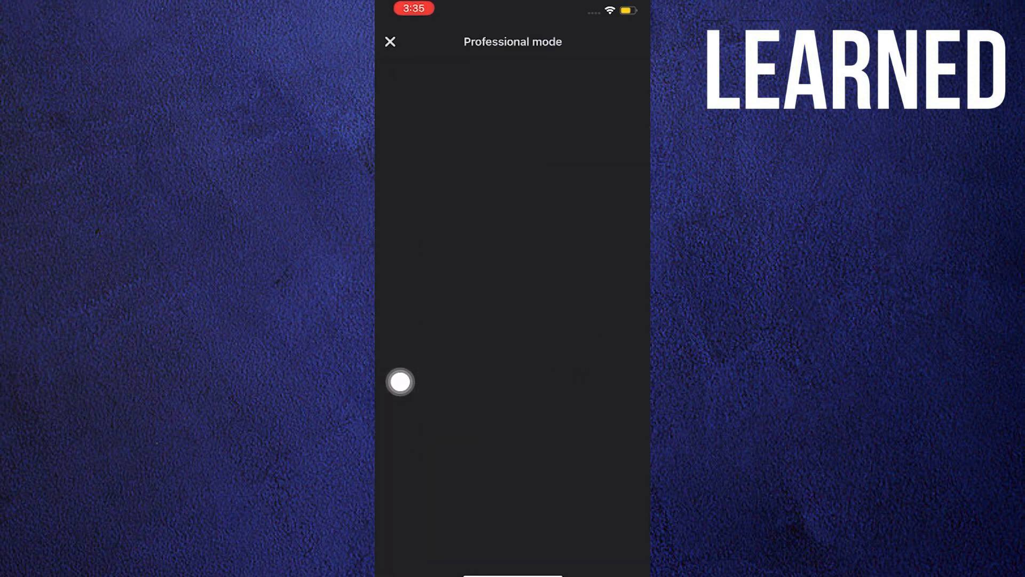